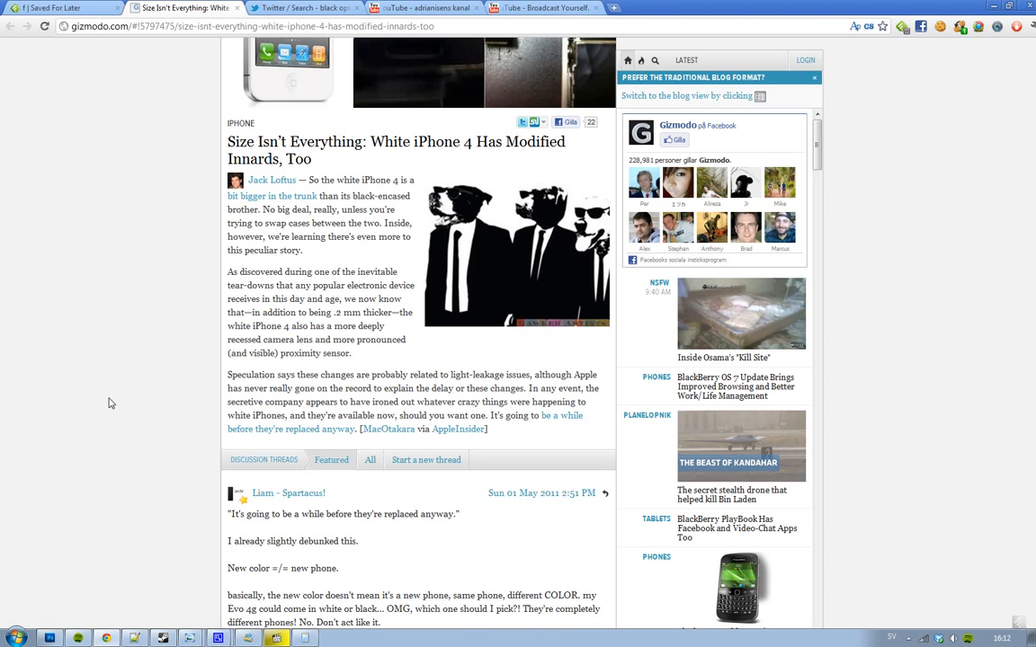
scroll("up", 3)
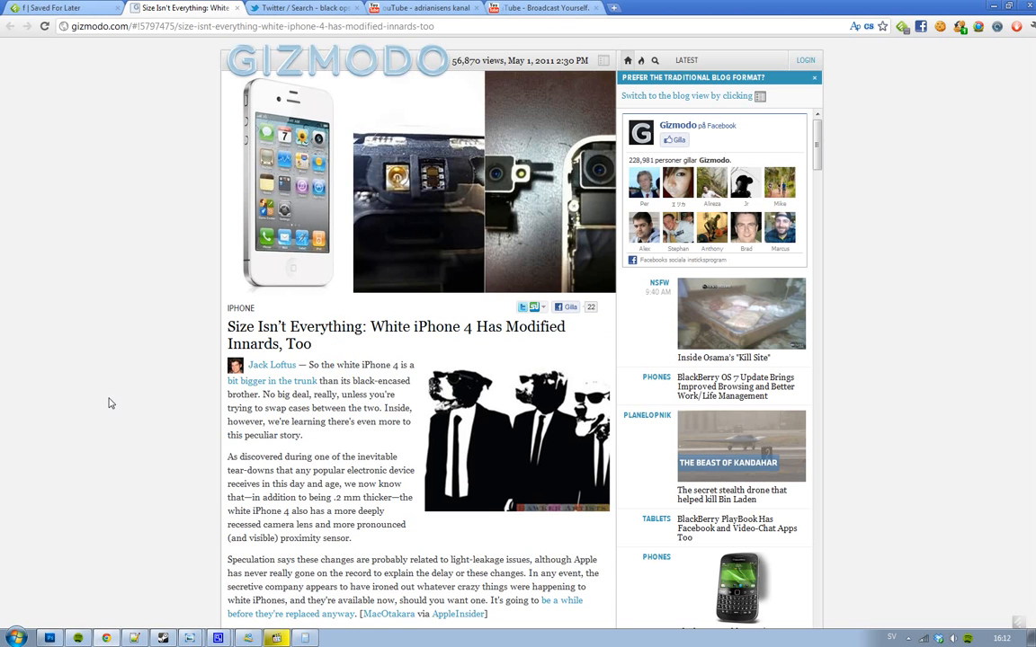